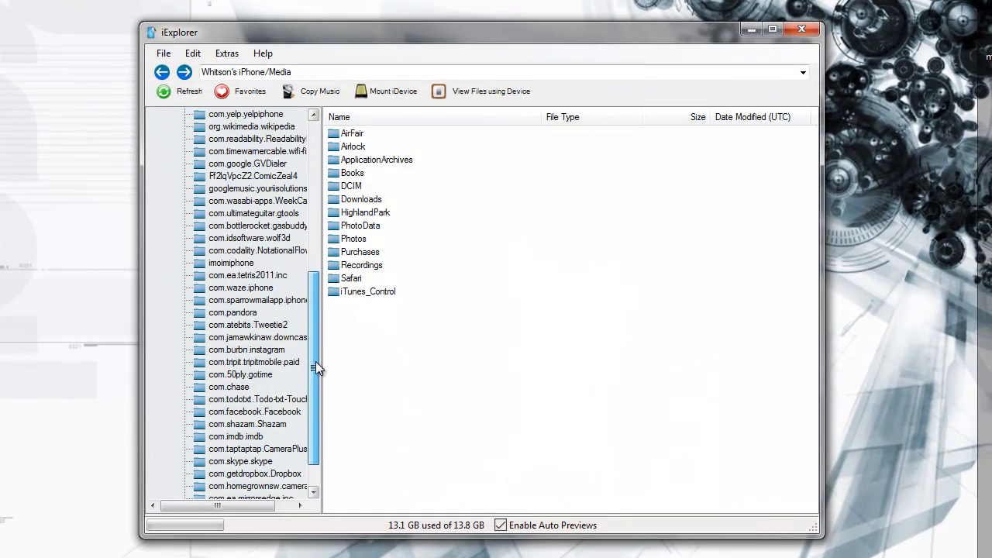
- Scroll the left folder tree down to the Sparrow mail app under Apps
scroll("down", 3)
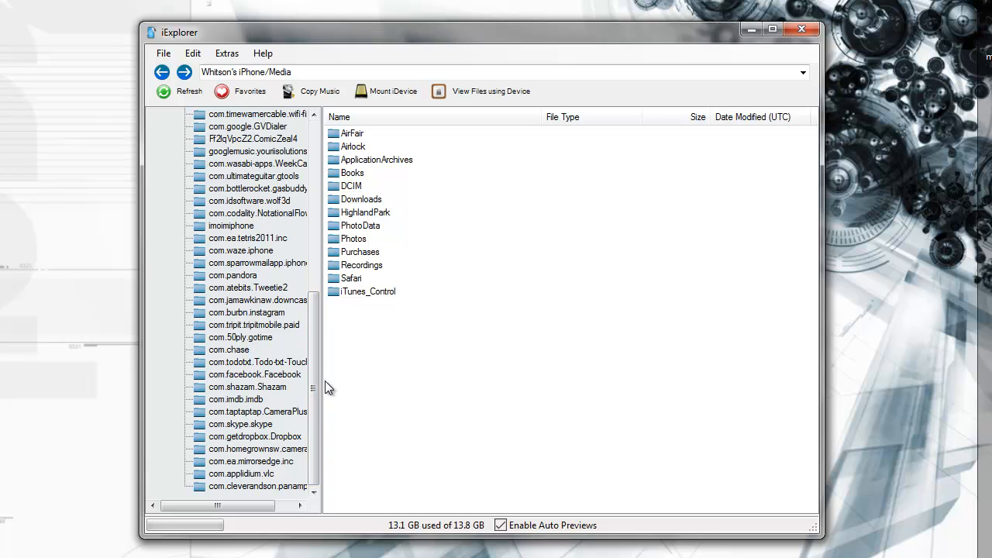
mouse_move(256, 262)
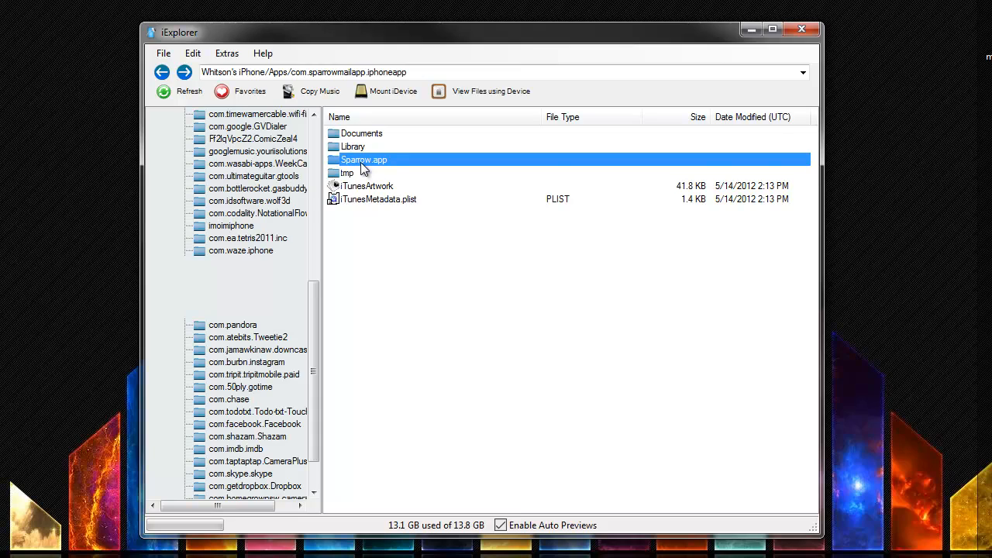
- Open Sparrow.app and select the newmail9.aif notification sound in its file list
double_click(362, 159)
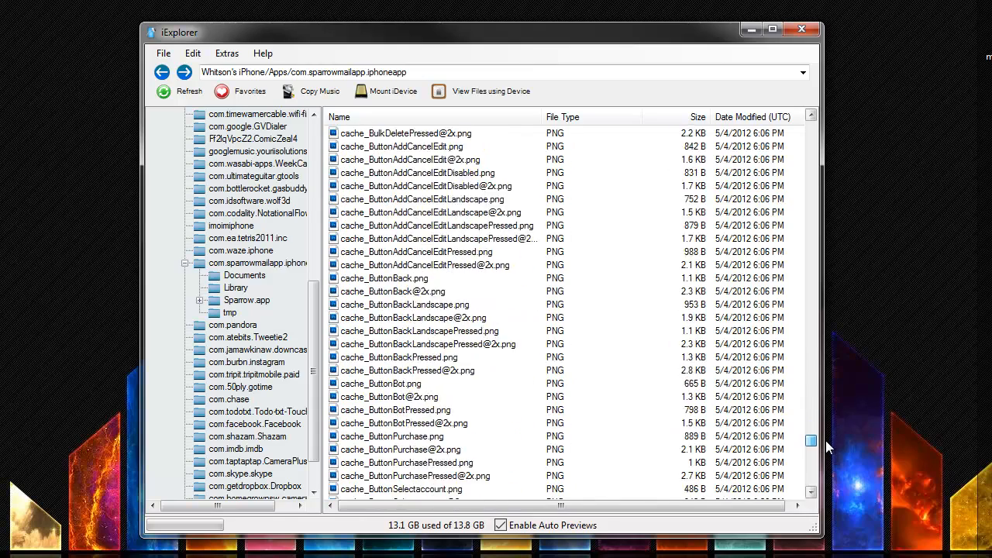
scroll("down", 3)
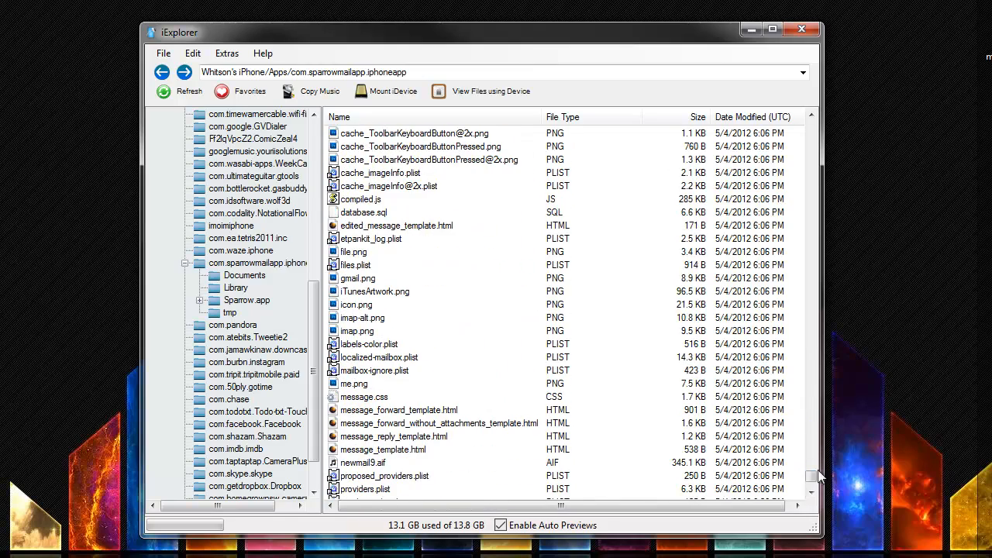
scroll("down", 3)
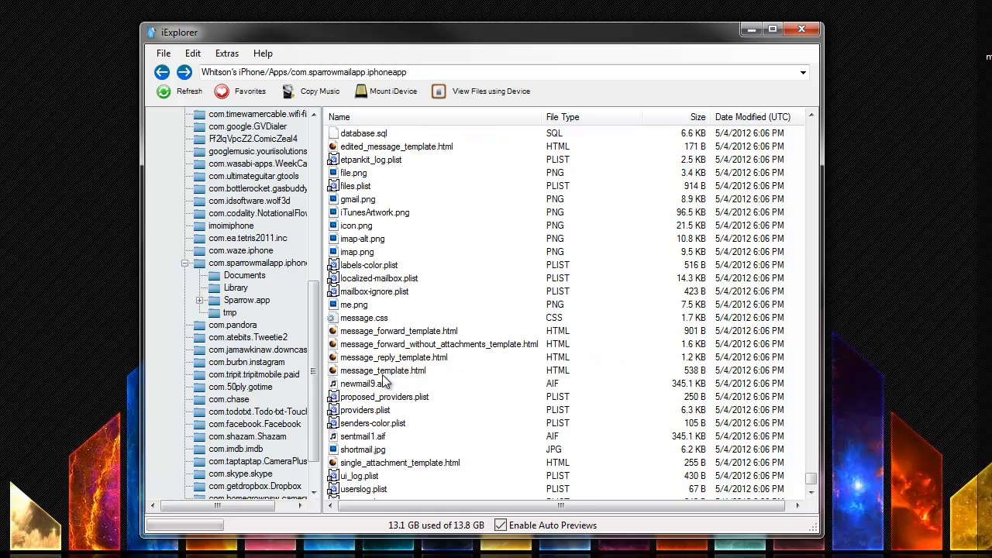
left_click(365, 383)
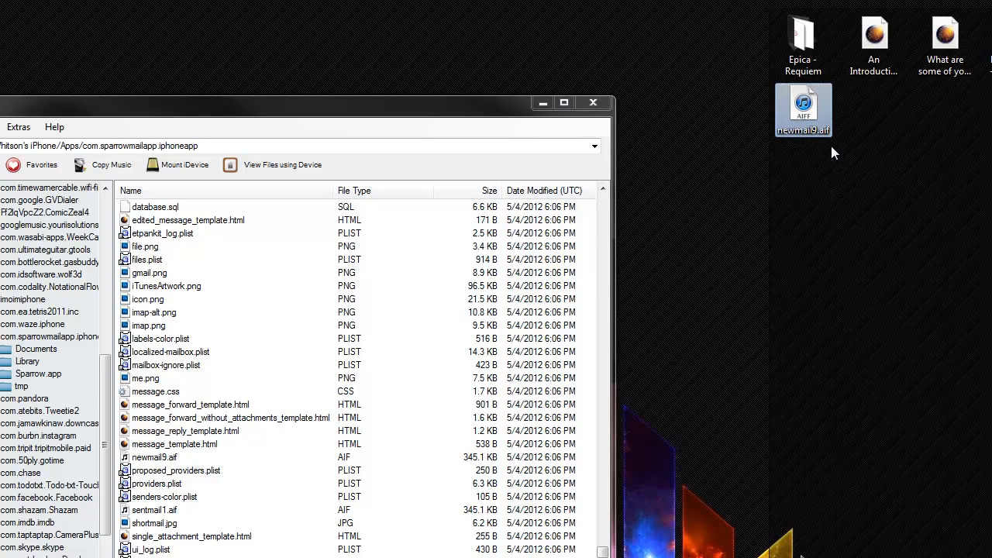
mouse_move(804, 105)
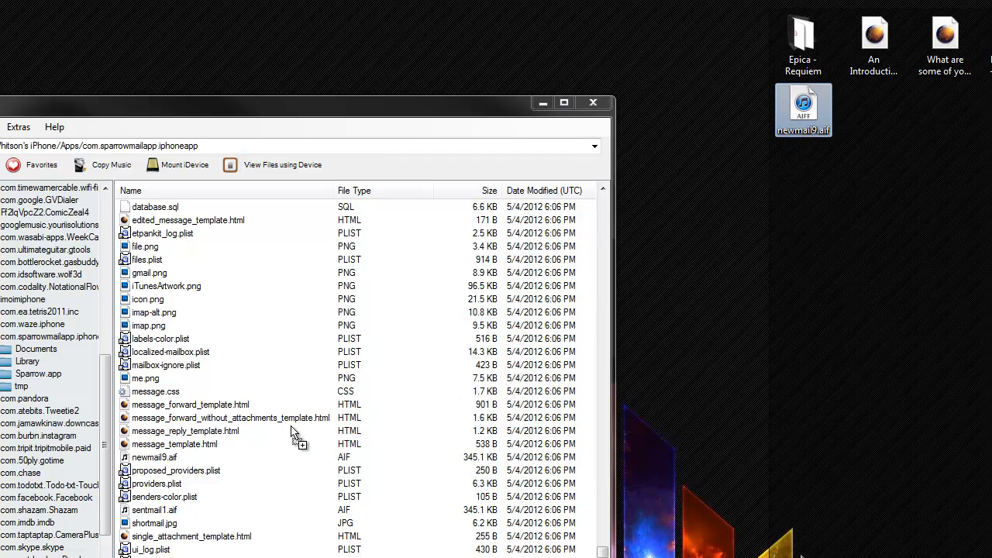
mouse_move(258, 442)
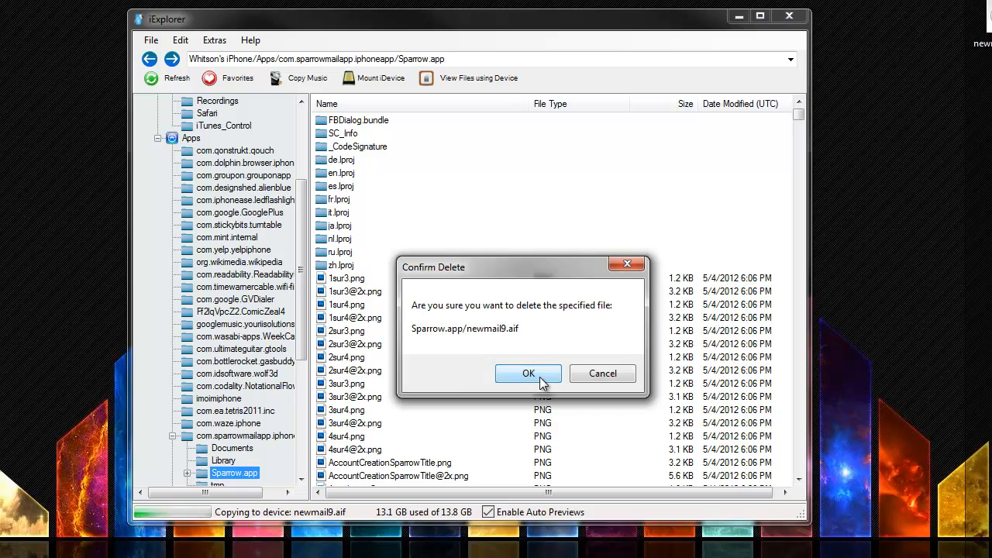
- Confirm deleting the existing Sparrow.app/newmail9.aif so the custom file replaces it
left_click(528, 374)
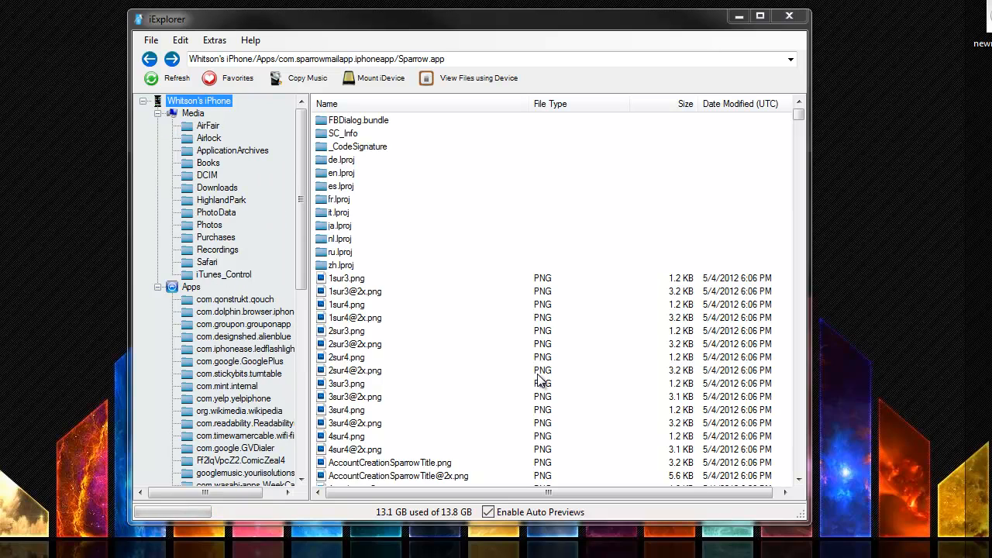
mouse_move(789, 17)
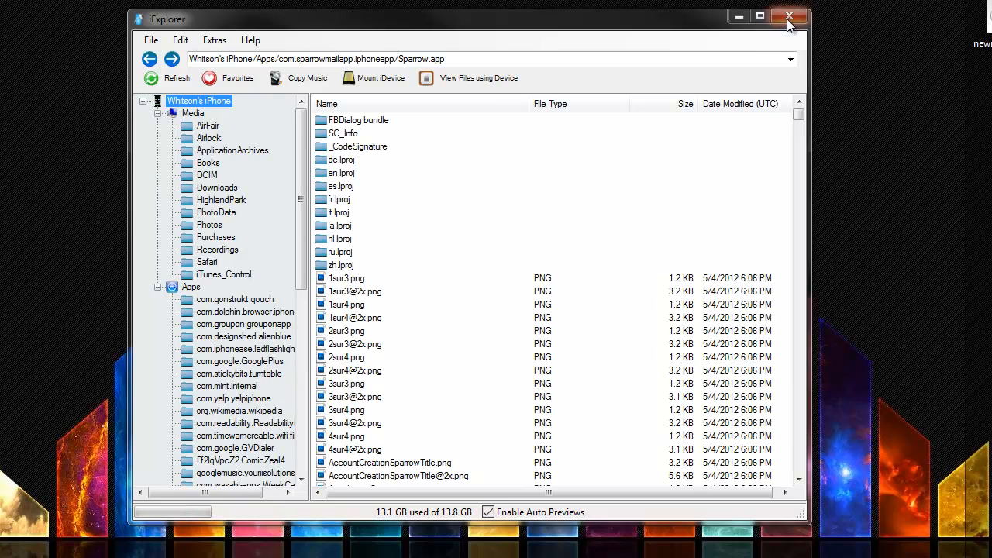